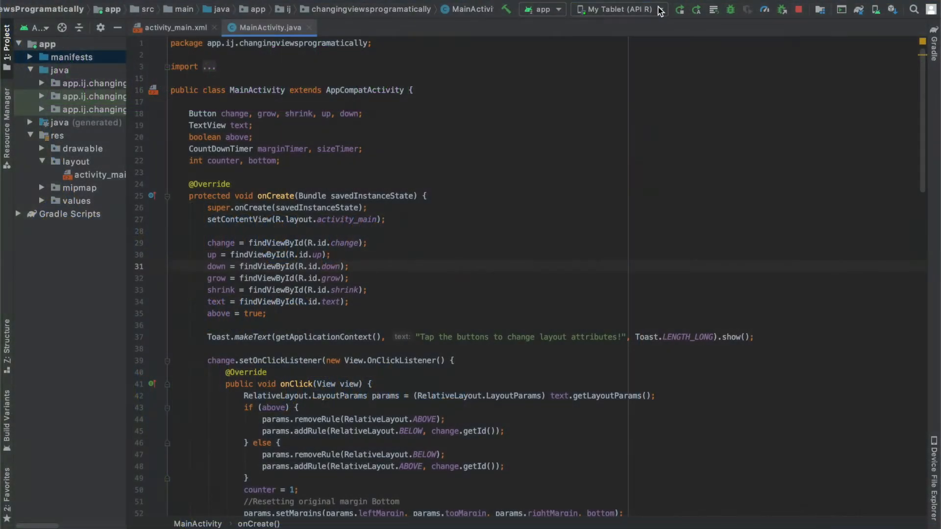
Bring up the AVD Manager from the toolbar's target device dropdown
left_click(602, 9)
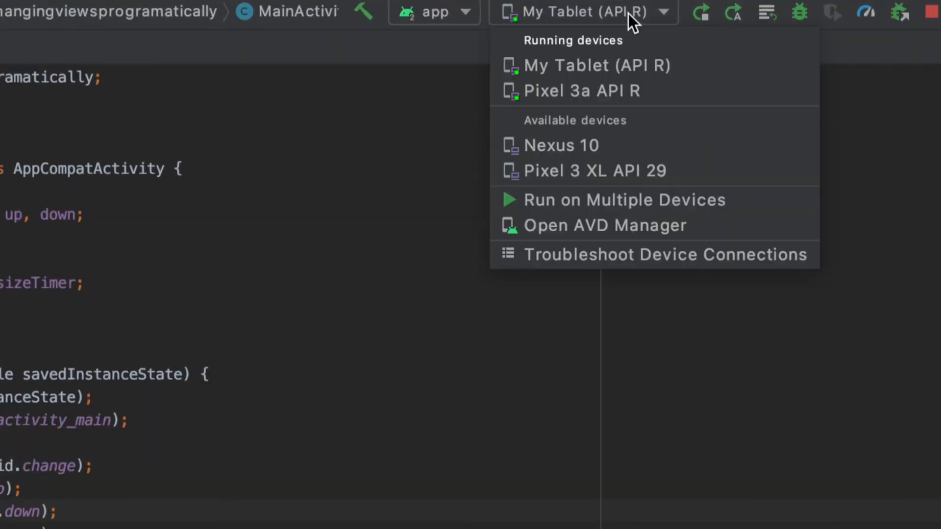
left_click(605, 226)
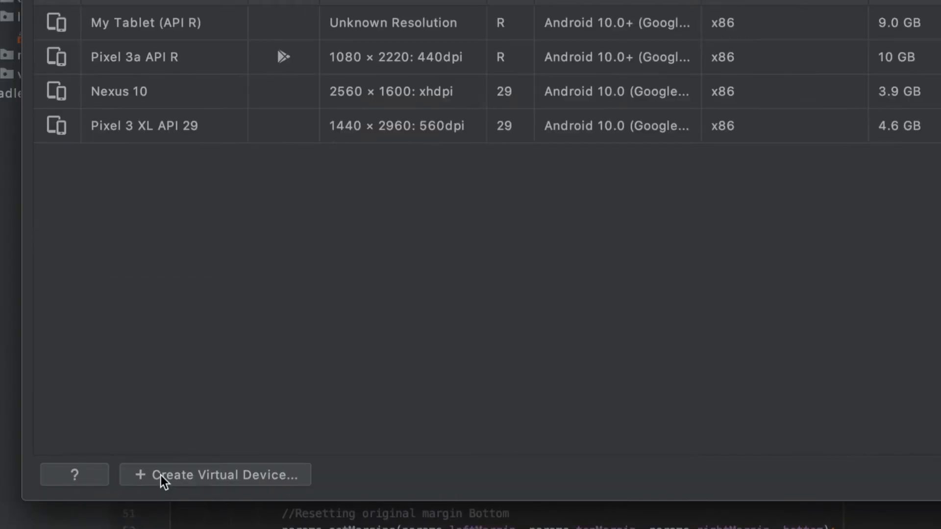
Start a new virtual device and select the Nexus 7 definition in the Tablet category
left_click(215, 474)
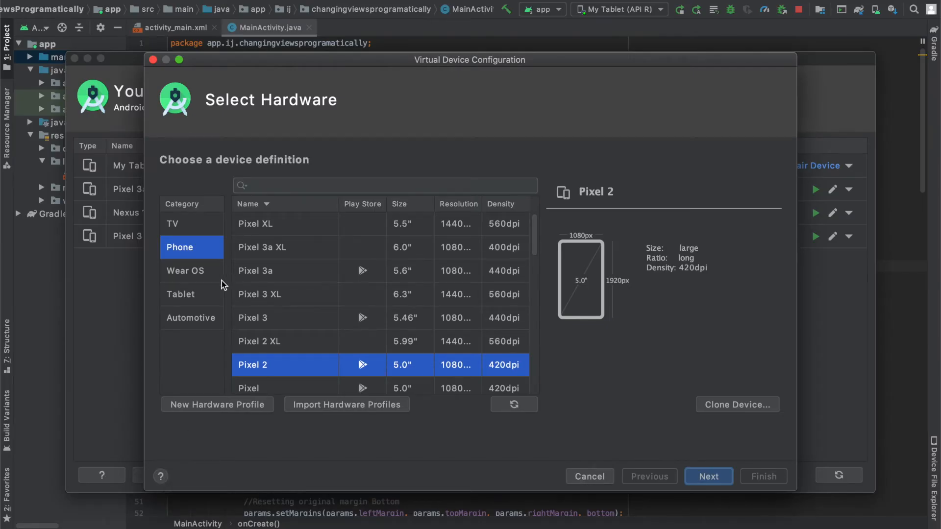
mouse_move(223, 296)
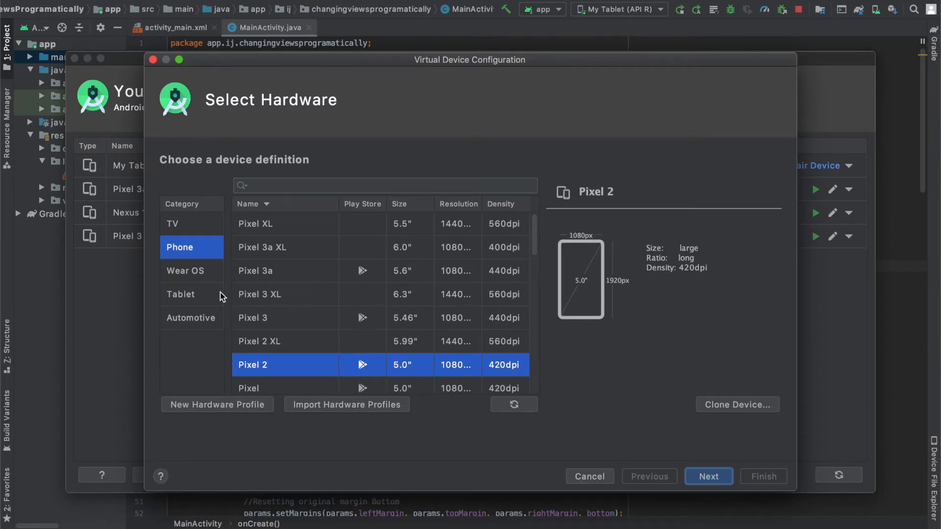
mouse_move(218, 297)
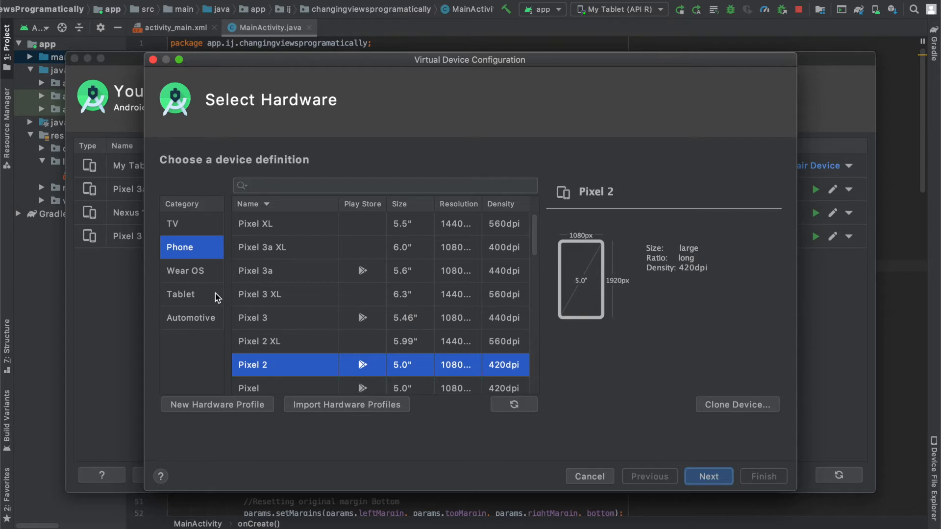
left_click(181, 295)
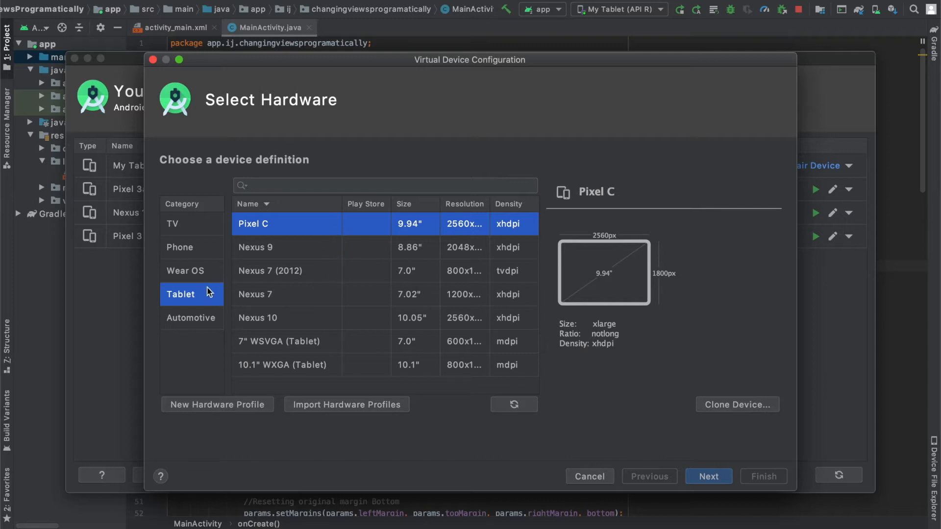
left_click(255, 294)
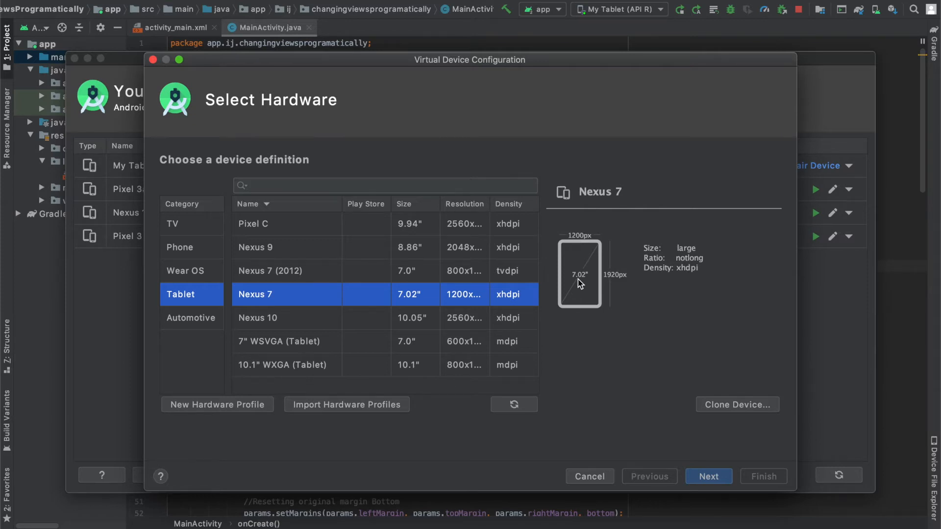
mouse_move(506, 260)
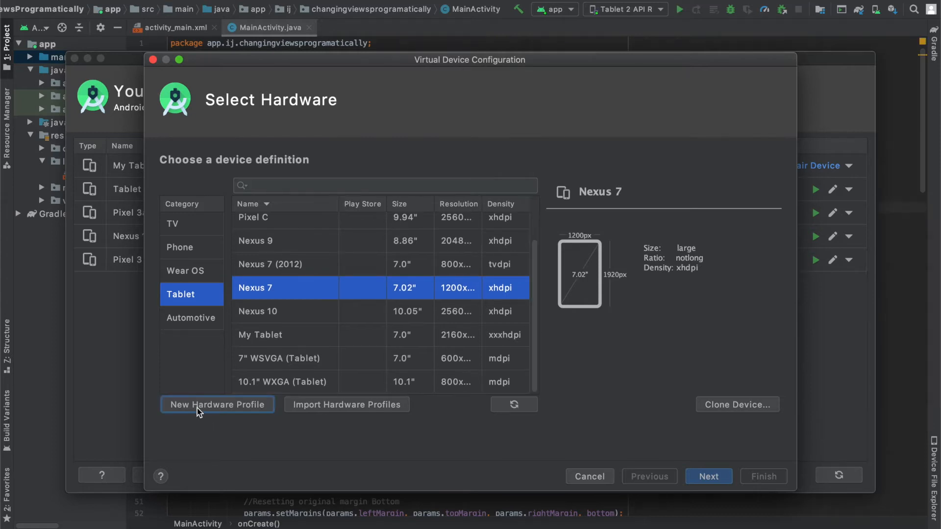
Define a new hardware profile named Tablet with a 7-inch screen and 2160 × 3840 resolution
left_click(218, 404)
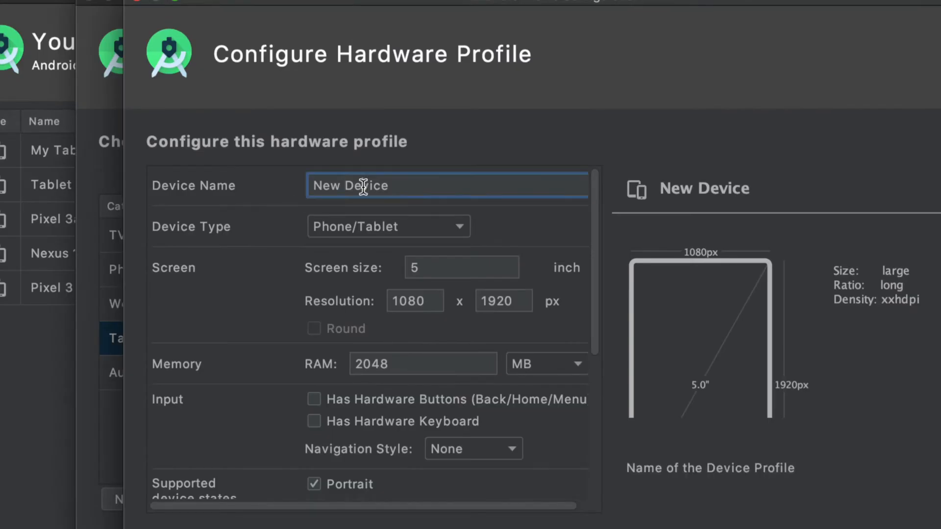
type("Tablet 2")
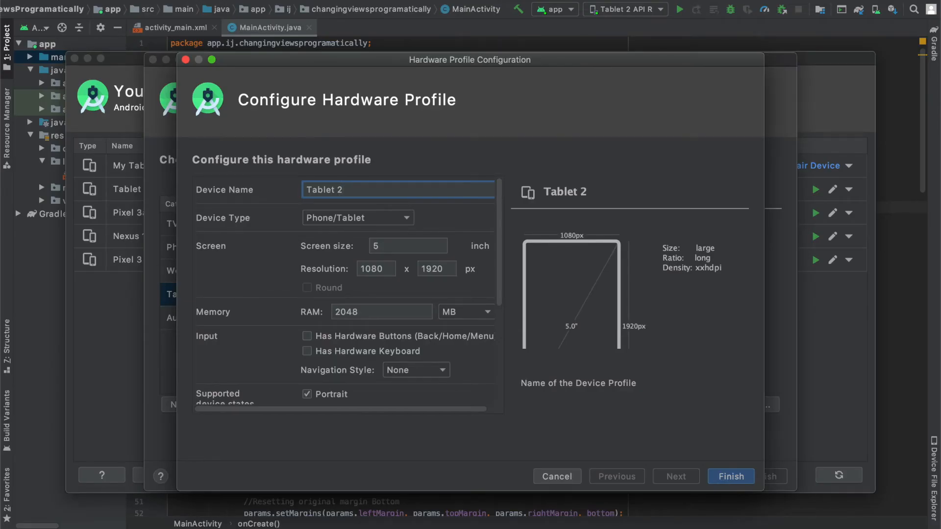
left_click(408, 246)
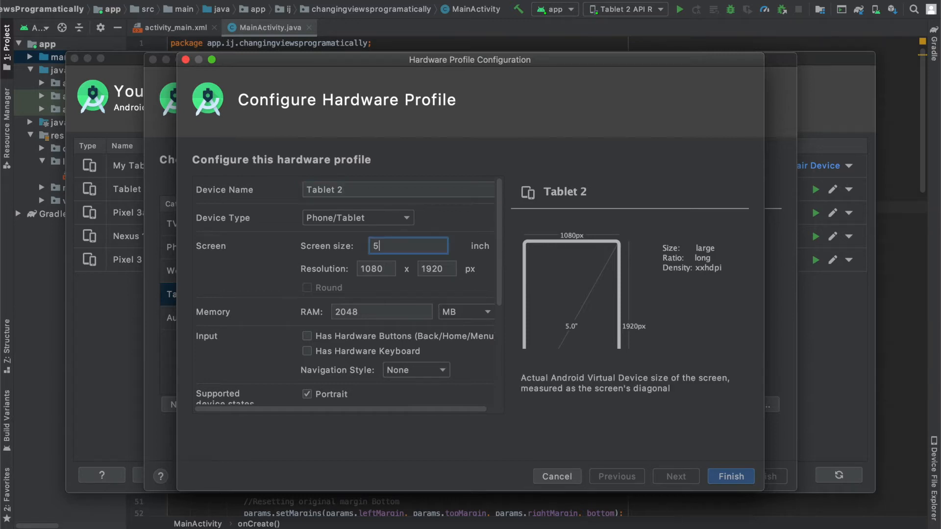
type("7")
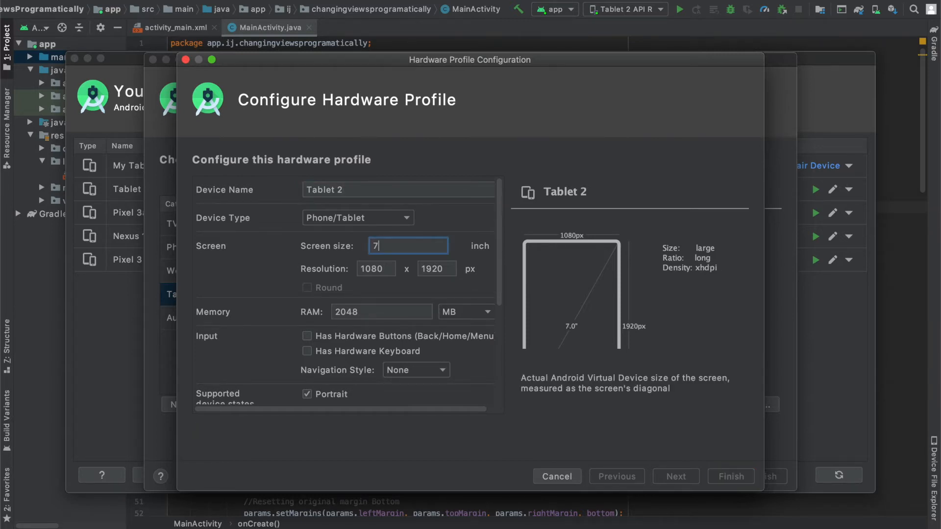
left_click(376, 268)
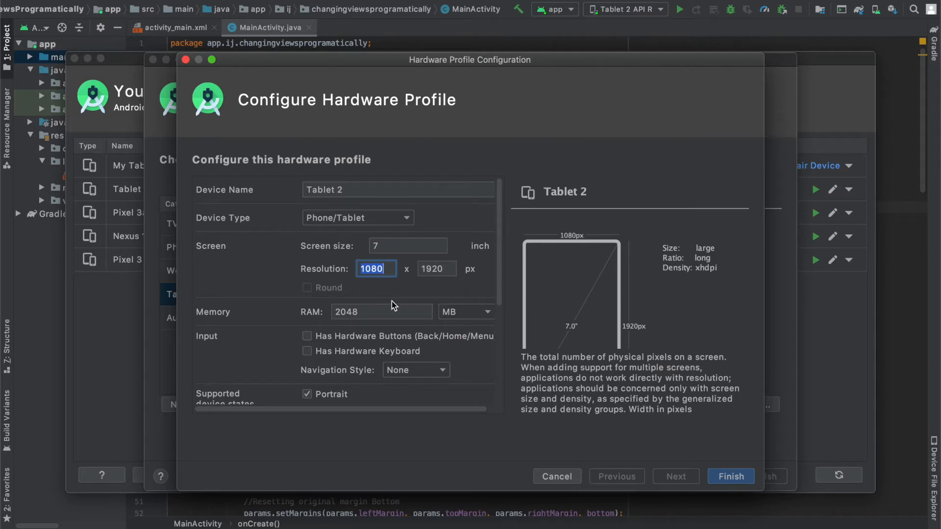
type("216")
left_click(437, 268)
type("3840")
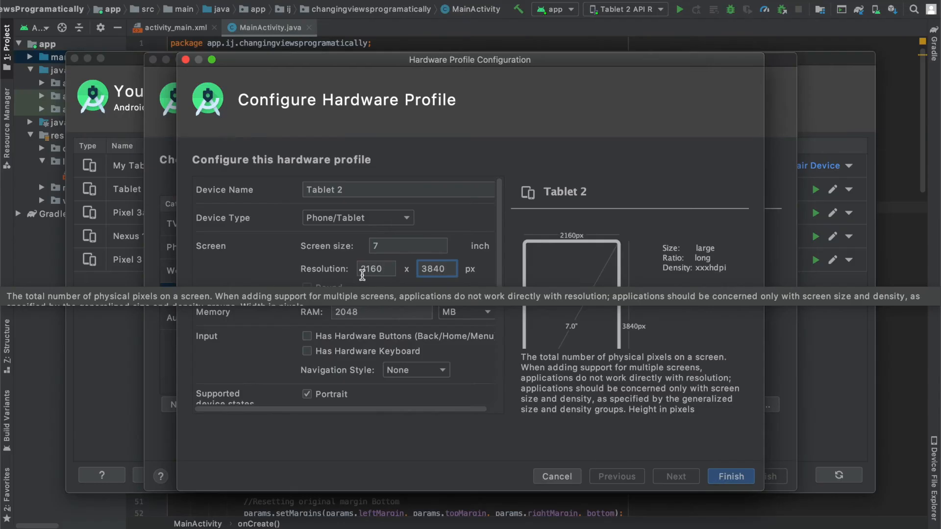
left_click(408, 245)
type(".")
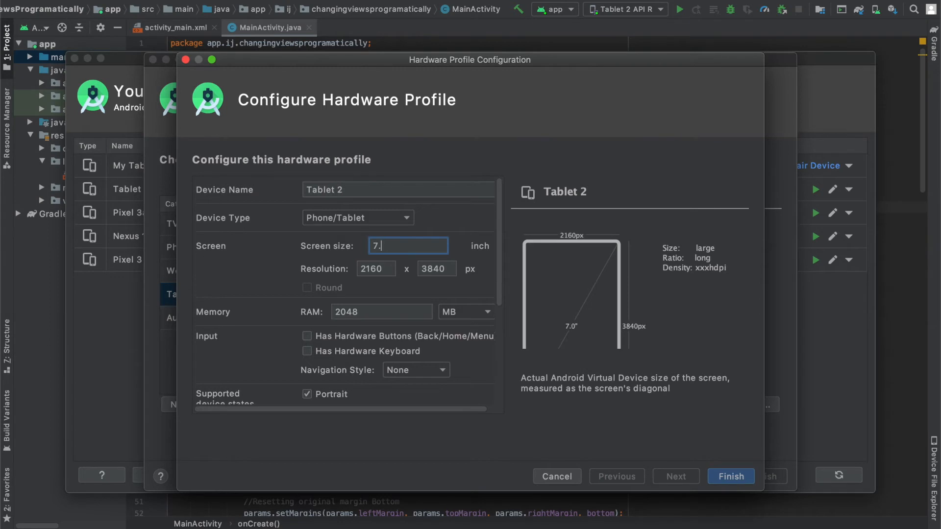
Disable camera support in the profile and save it as My Tablet (7-inch, xxxhdpi)
scroll("down", 3)
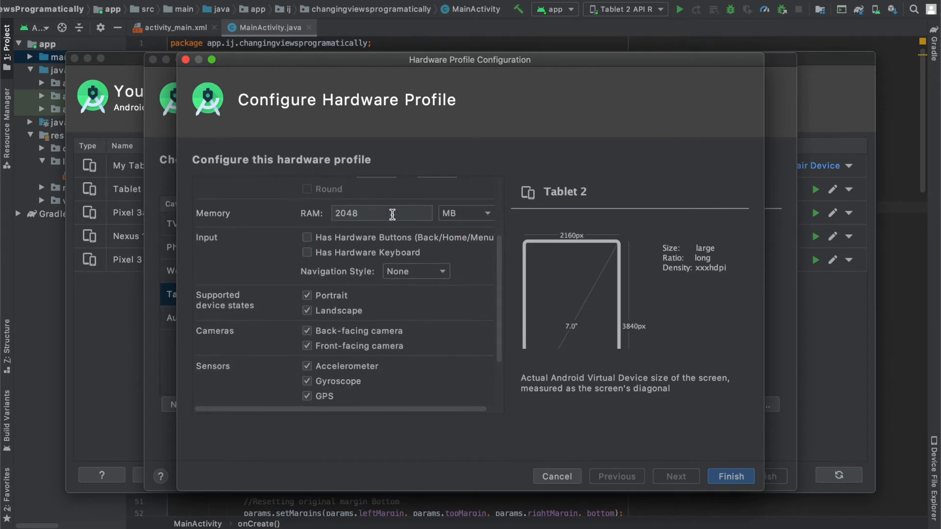
mouse_move(439, 211)
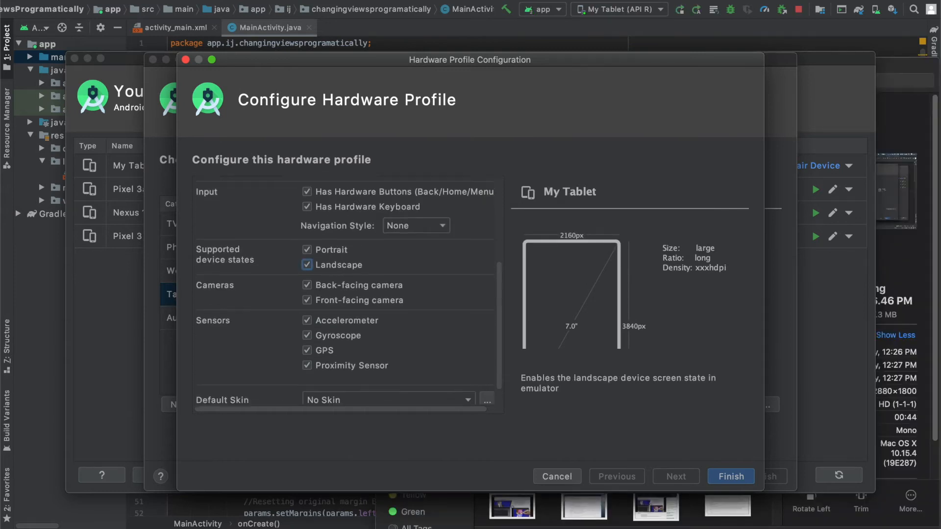
scroll("down", 3)
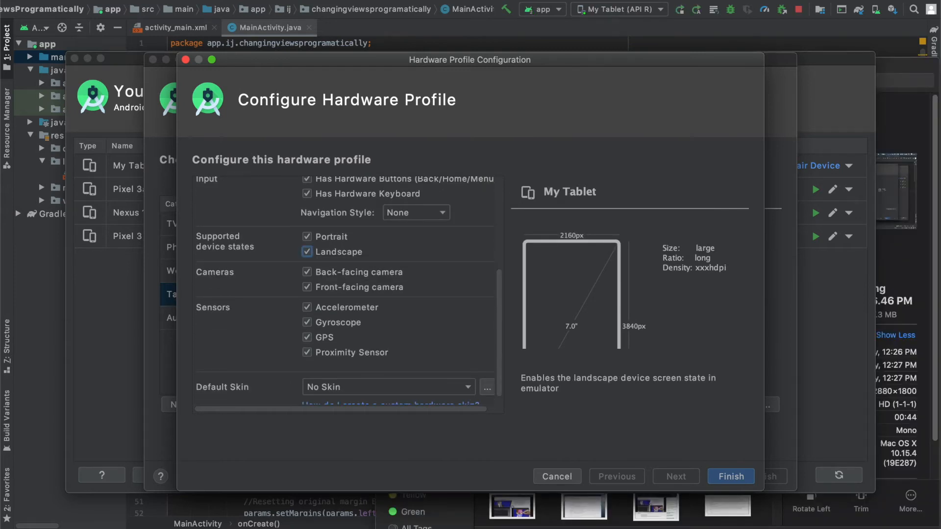
left_click(307, 271)
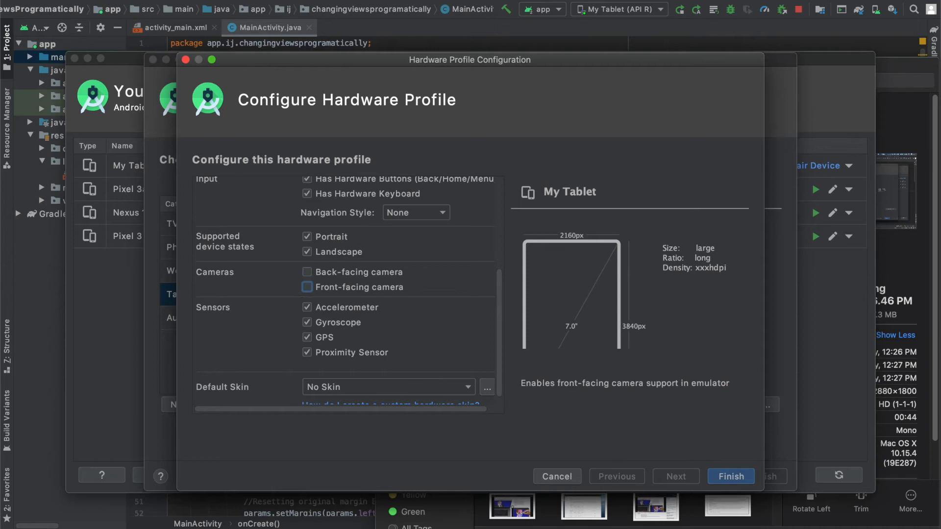
left_click(307, 288)
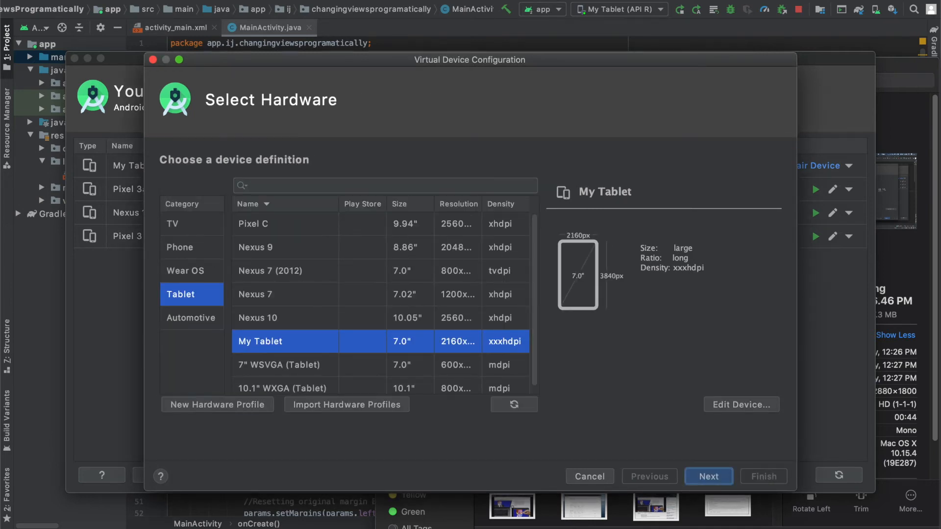
Pair My Tablet with the recommended Android R x86 system image and reach the verify page
left_click(708, 477)
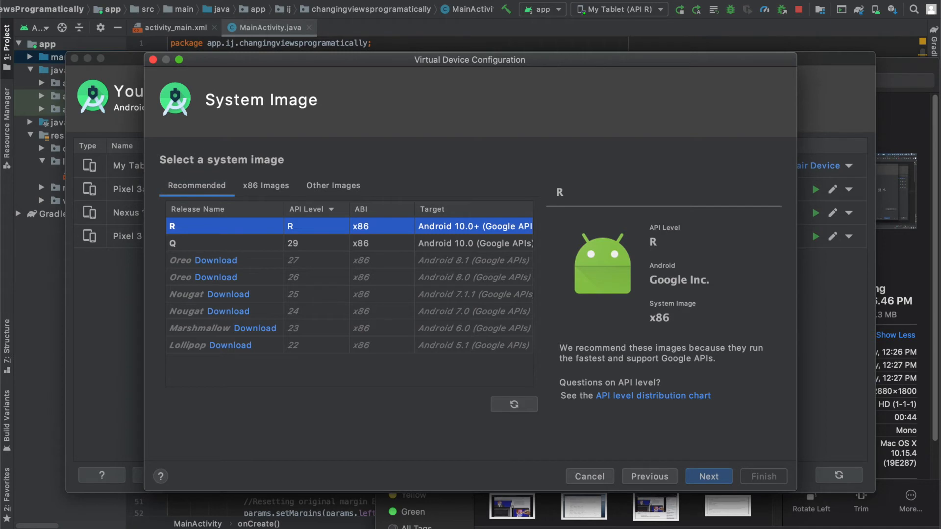
left_click(707, 476)
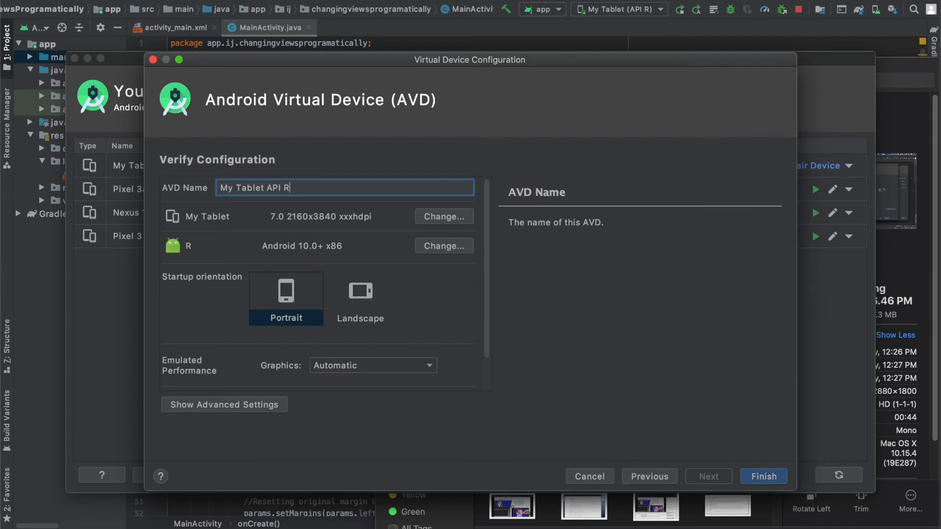
Keep Portrait startup orientation and create the My Tablet API R virtual device
left_click(286, 292)
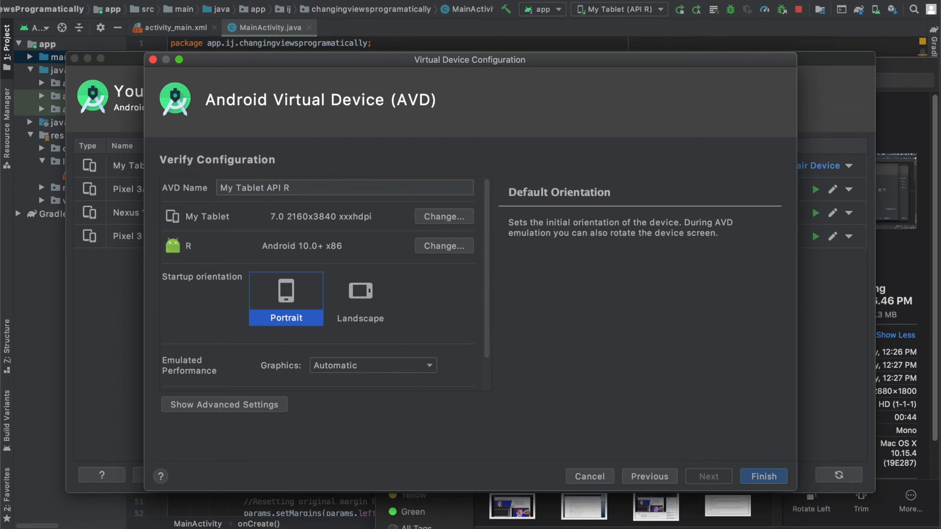
left_click(762, 477)
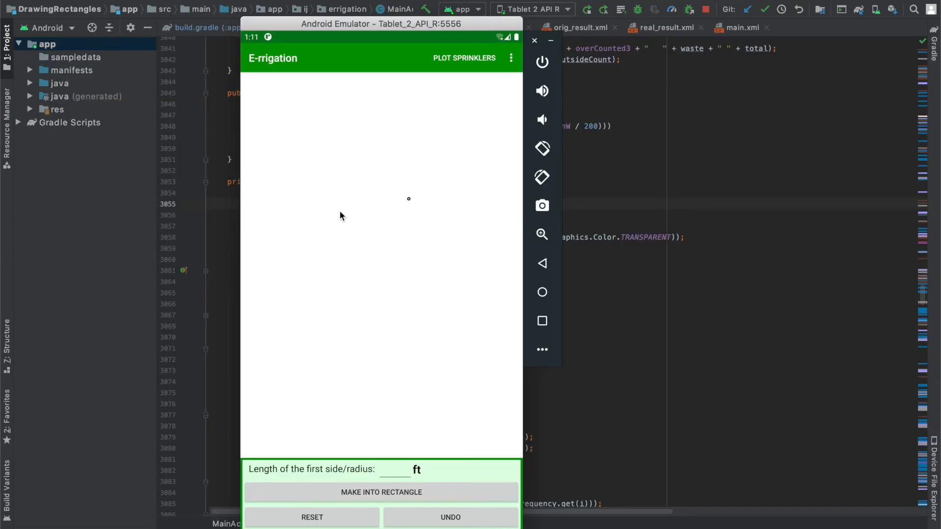
mouse_move(438, 305)
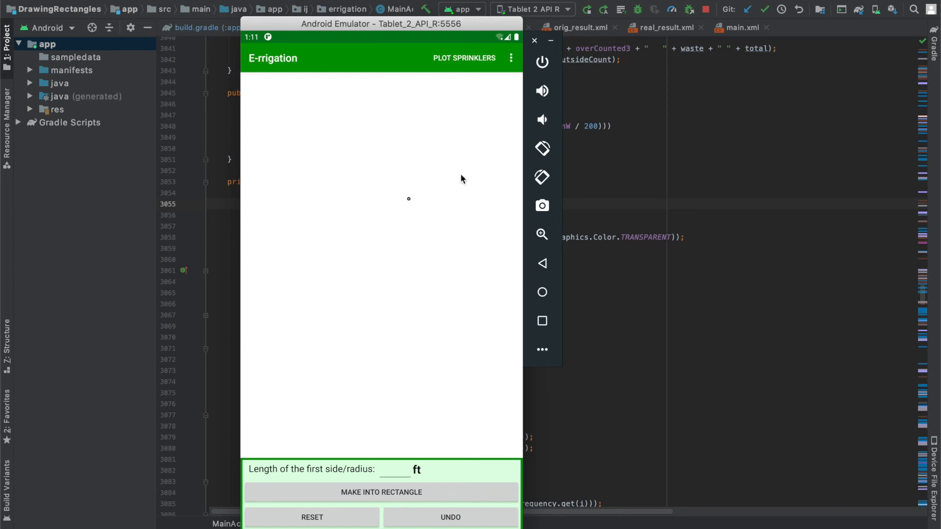
mouse_move(498, 444)
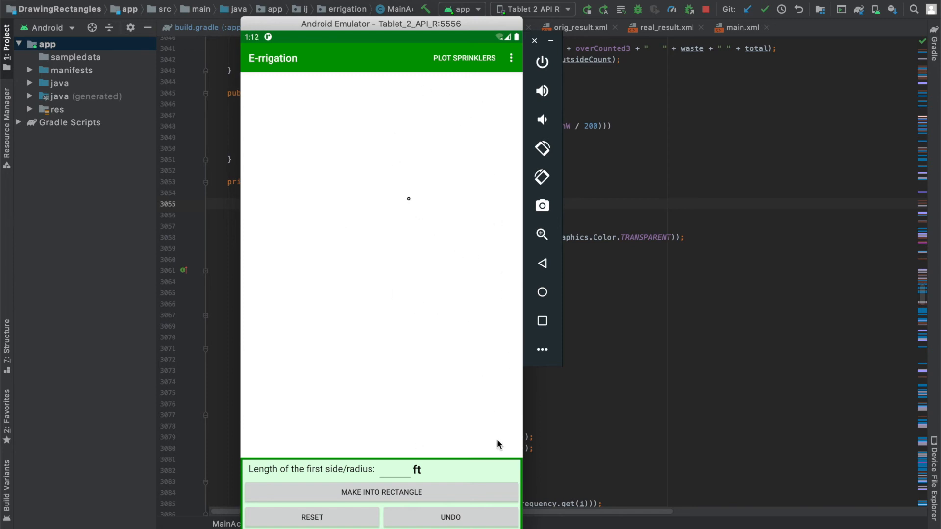
Draw a diagonal line from the canvas dot toward the lower right in E-rrigation
left_click_drag(407, 199, 496, 439)
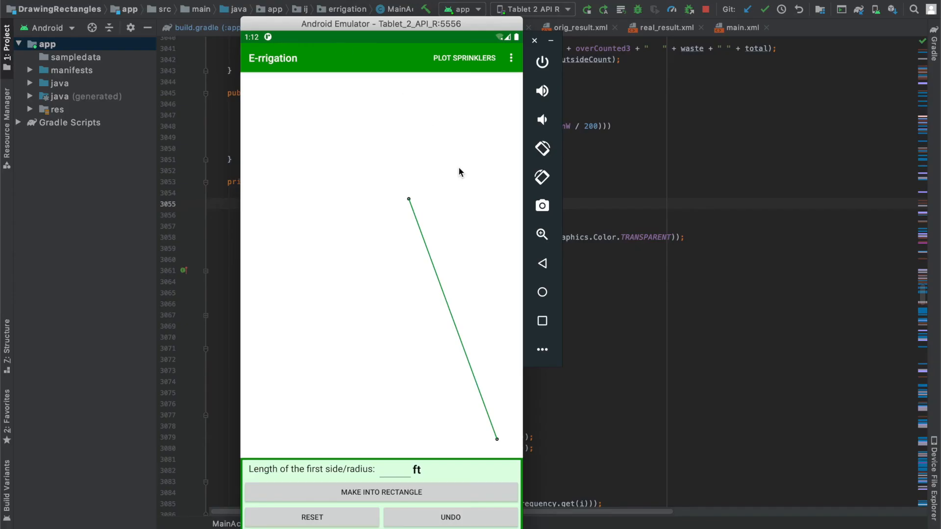
mouse_move(487, 279)
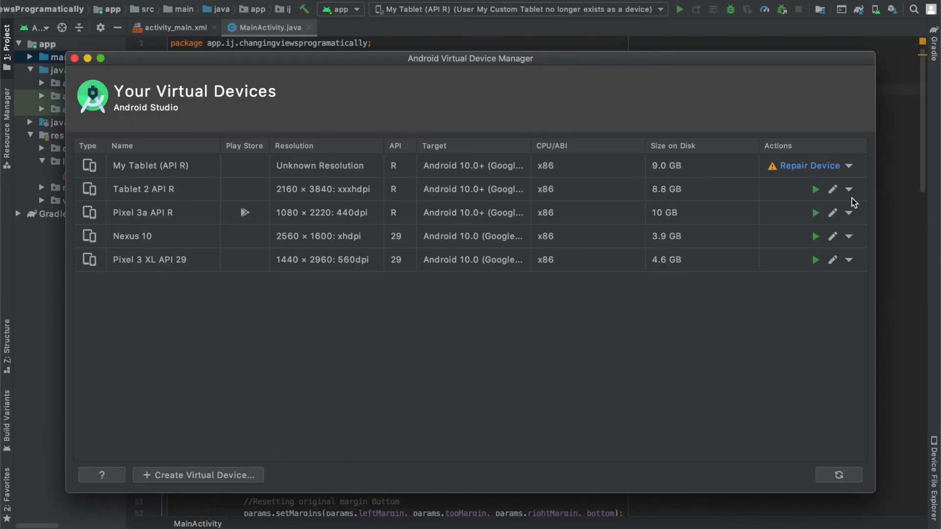
Choose Delete from the actions menu of Tablet 2 API R in AVD Manager
left_click(849, 189)
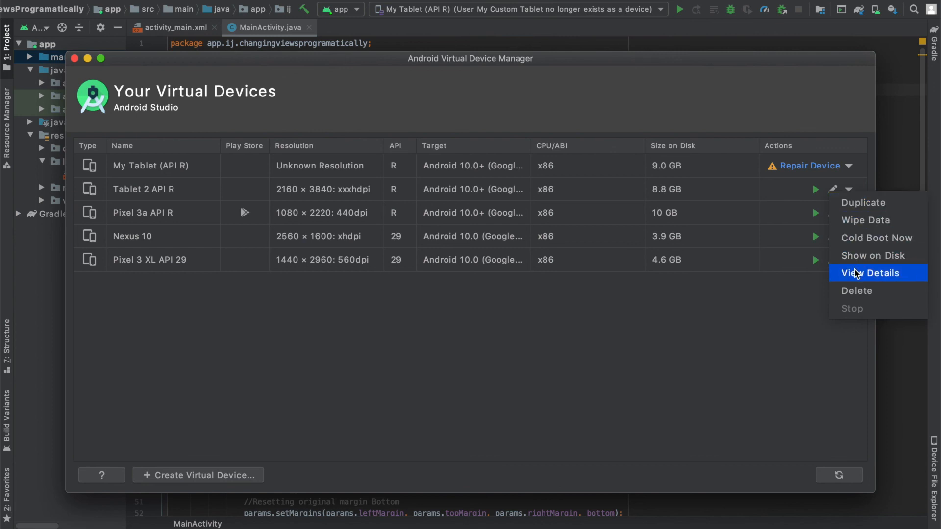
left_click(858, 291)
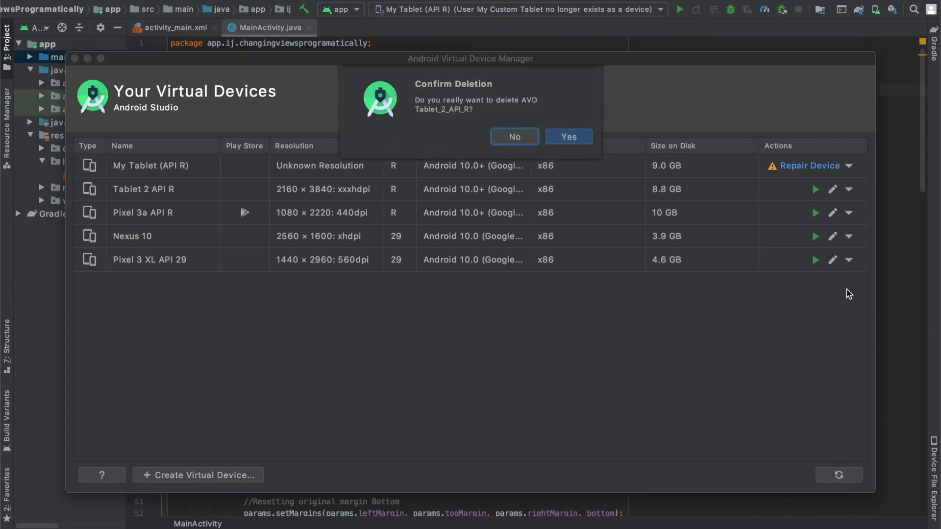